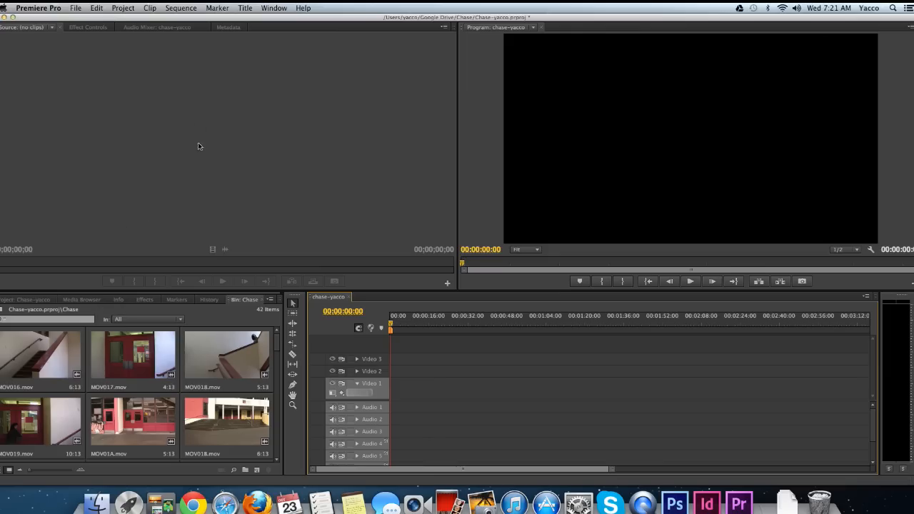
- Import footage, drop MOV006.mov into chase-yacco, and change the sequence settings to match it
{"action": "left_click", "coordinate": [86, 8]}
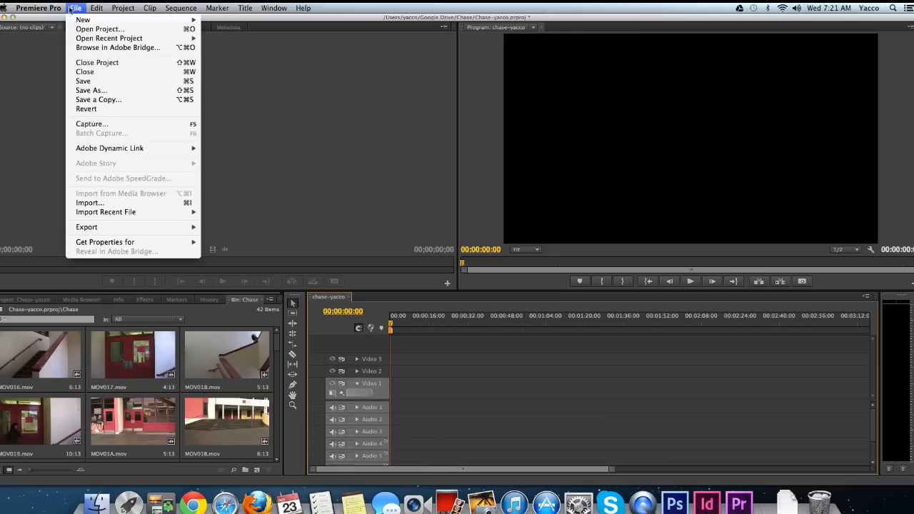
{"action": "left_click", "coordinate": [83, 81]}
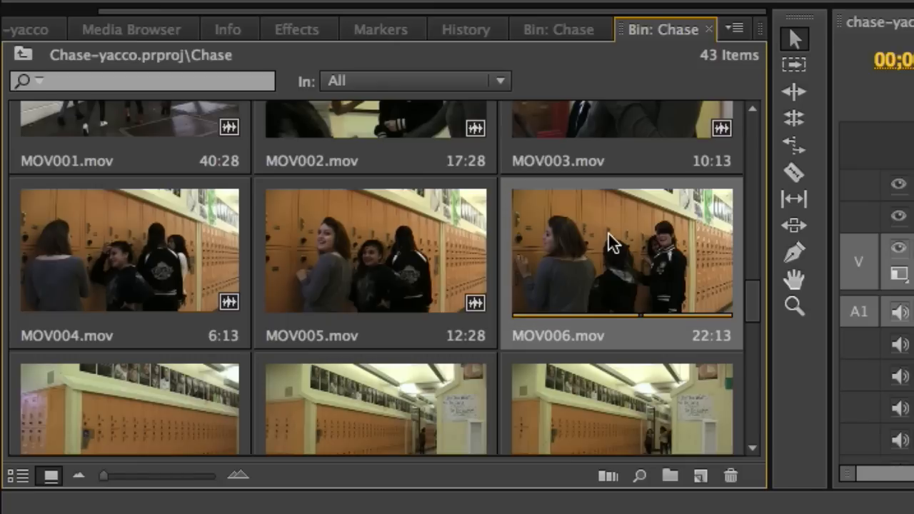
{"action": "left_click_drag", "start_coordinate": [621, 250], "coordinate": [471, 412]}
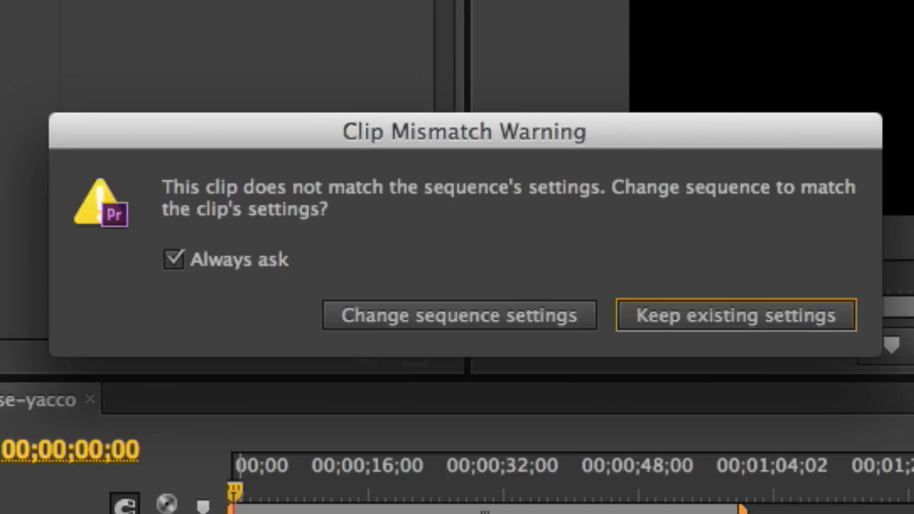
{"action": "mouse_move", "coordinate": [368, 364]}
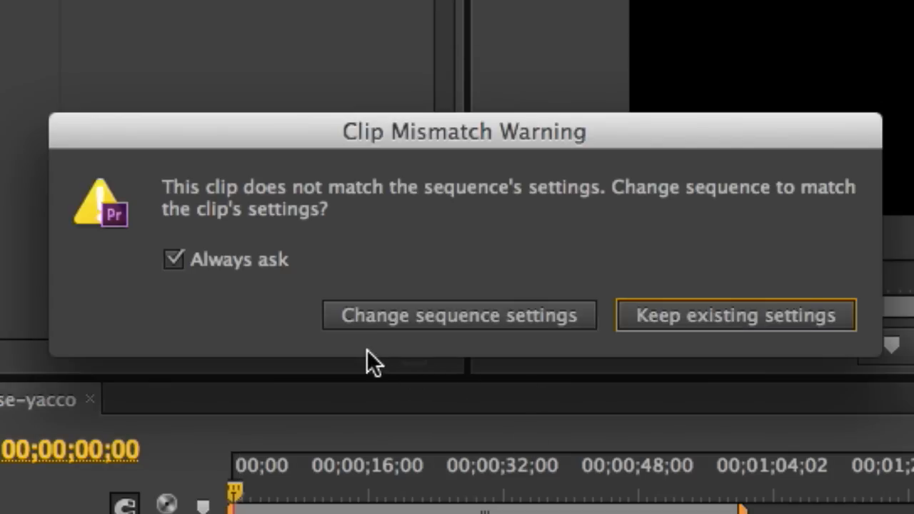
{"action": "mouse_move", "coordinate": [417, 344]}
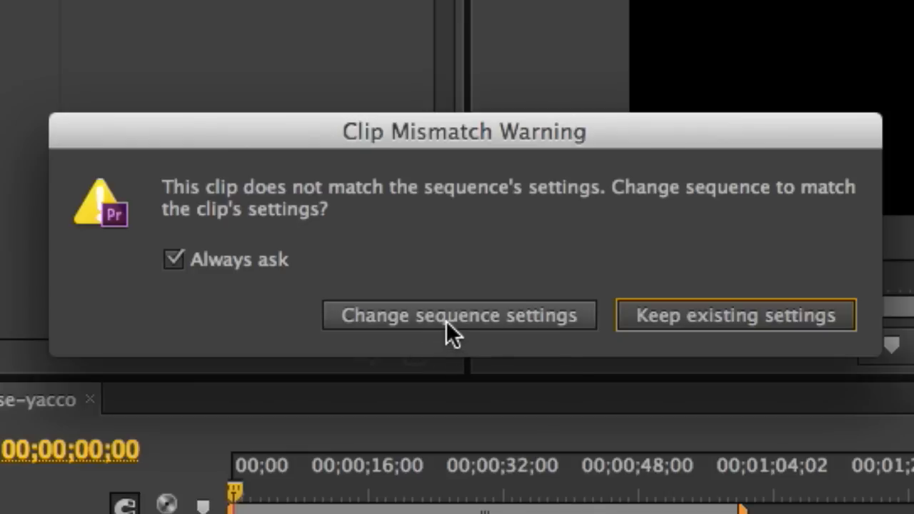
{"action": "left_click", "coordinate": [735, 314]}
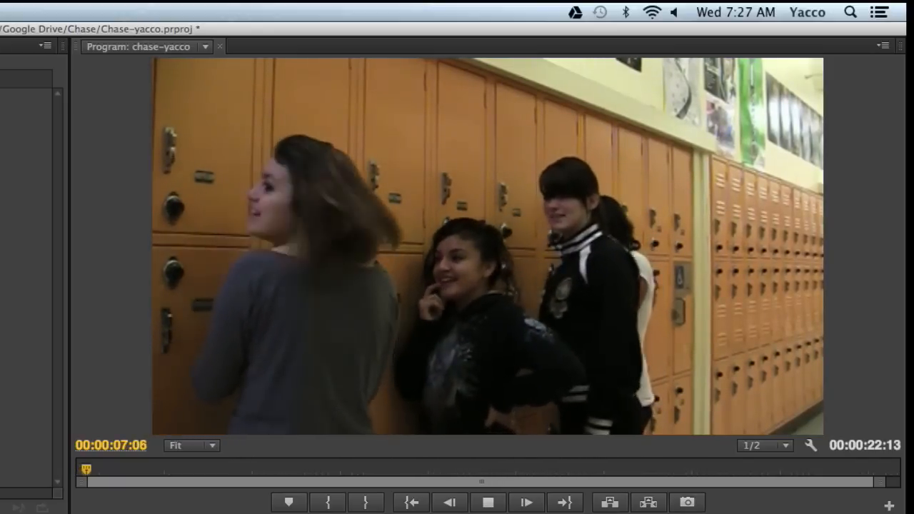
{"action": "left_click", "coordinate": [526, 501]}
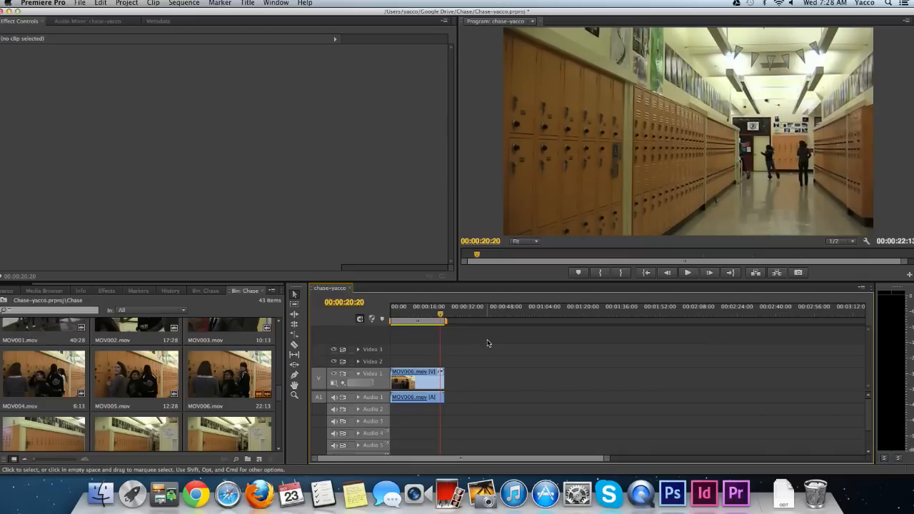
{"action": "mouse_move", "coordinate": [441, 318]}
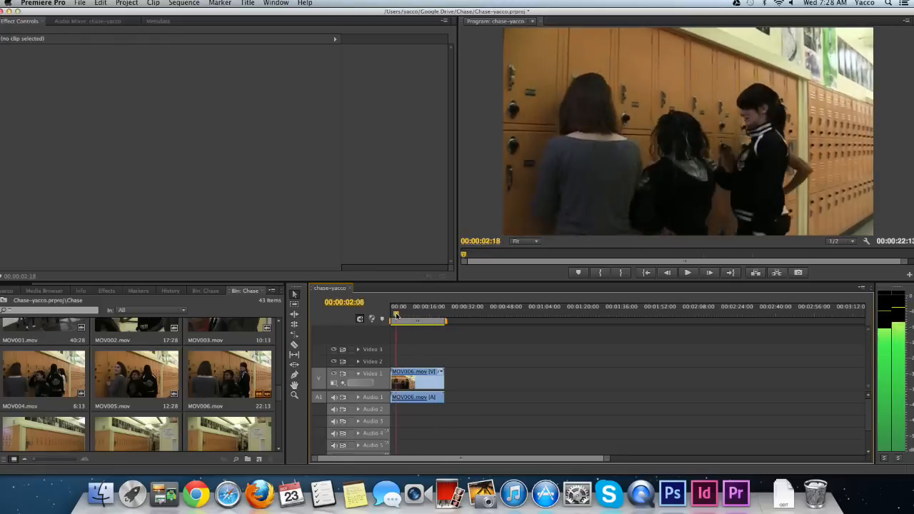
{"action": "left_click", "coordinate": [389, 316]}
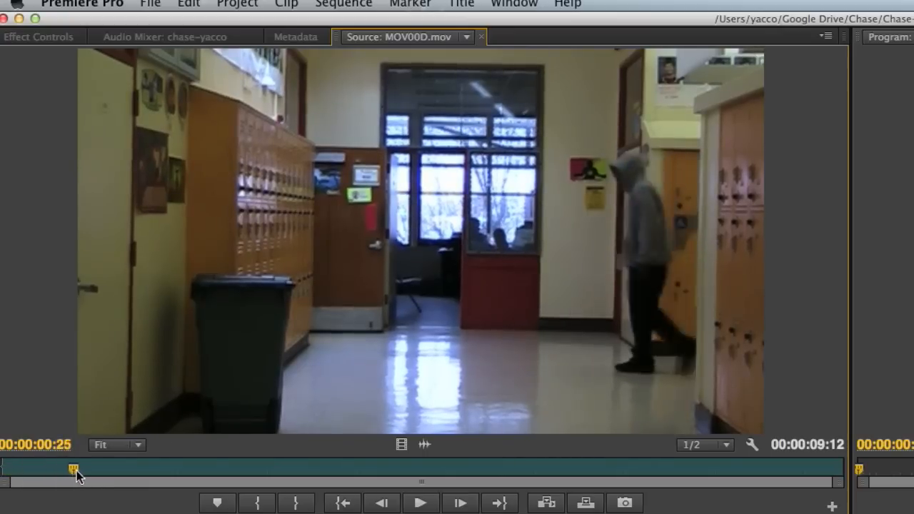
- Scrub MOV00D to about four seconds, where the hooded figure faces the camera
{"action": "left_click_drag", "start_coordinate": [68, 469], "coordinate": [257, 469]}
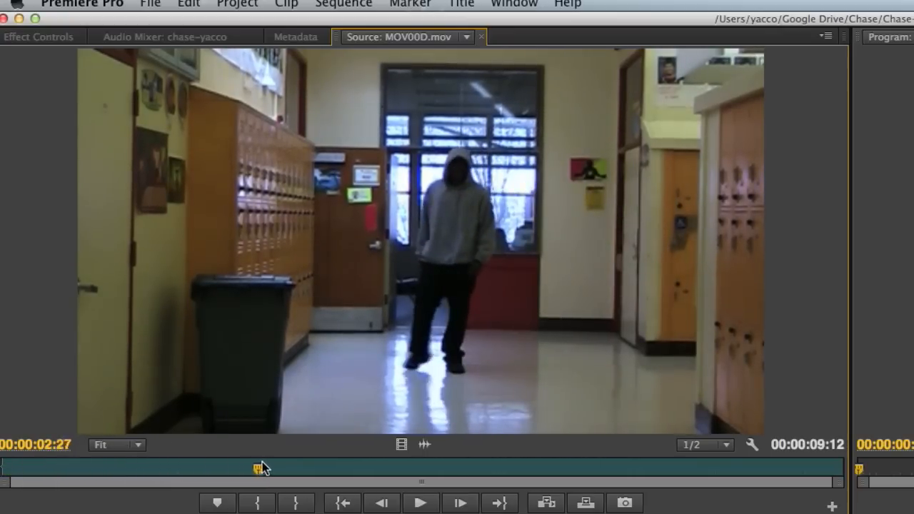
{"action": "left_click_drag", "start_coordinate": [257, 467], "coordinate": [371, 463]}
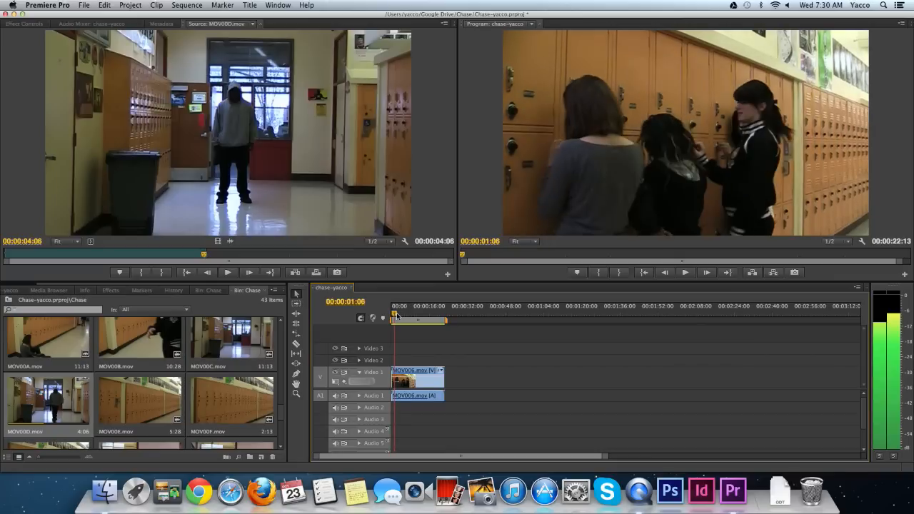
- Razor MOV006 at 00:00:05:24 and drag its second part later, leaving a gap
{"action": "left_click_drag", "start_coordinate": [393, 314], "coordinate": [412, 314]}
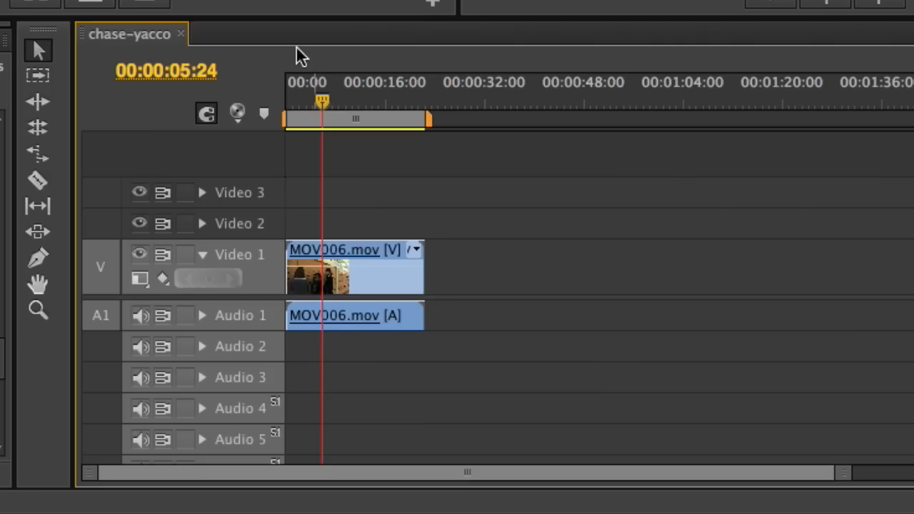
{"action": "mouse_move", "coordinate": [37, 181]}
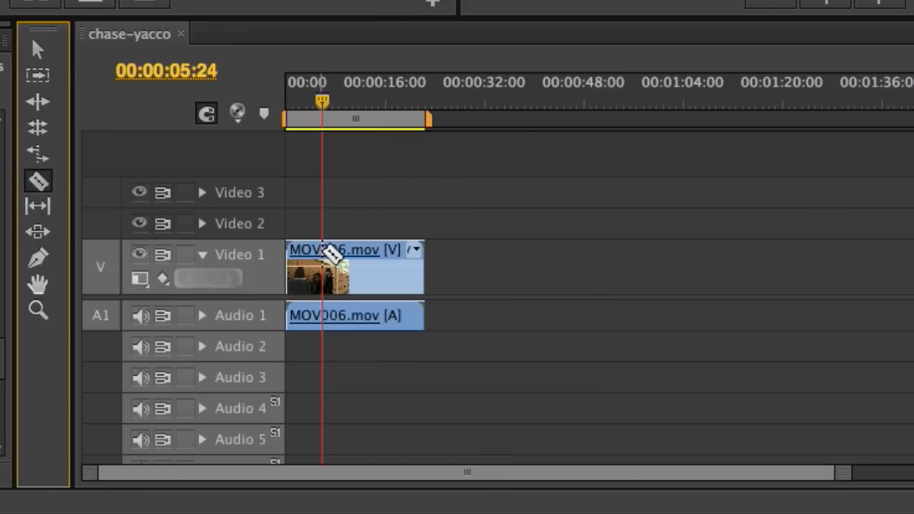
{"action": "left_click", "coordinate": [322, 266]}
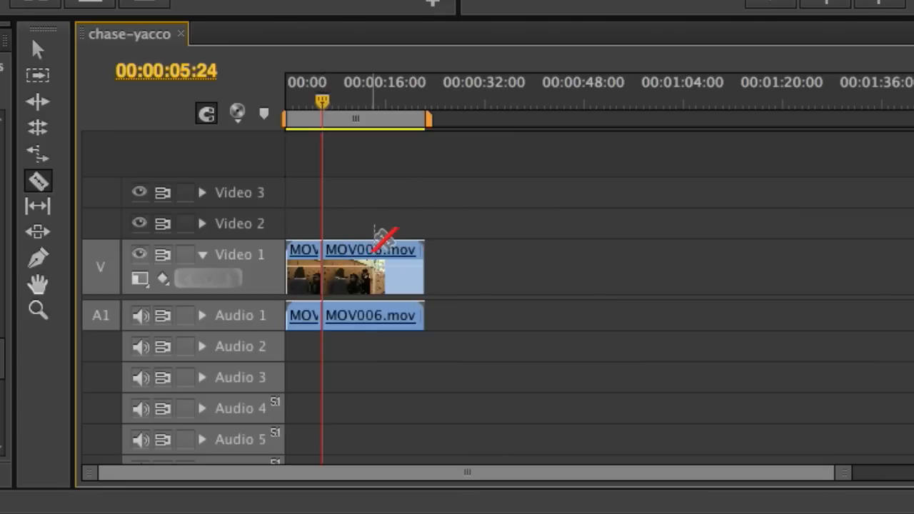
{"action": "left_click", "coordinate": [36, 49]}
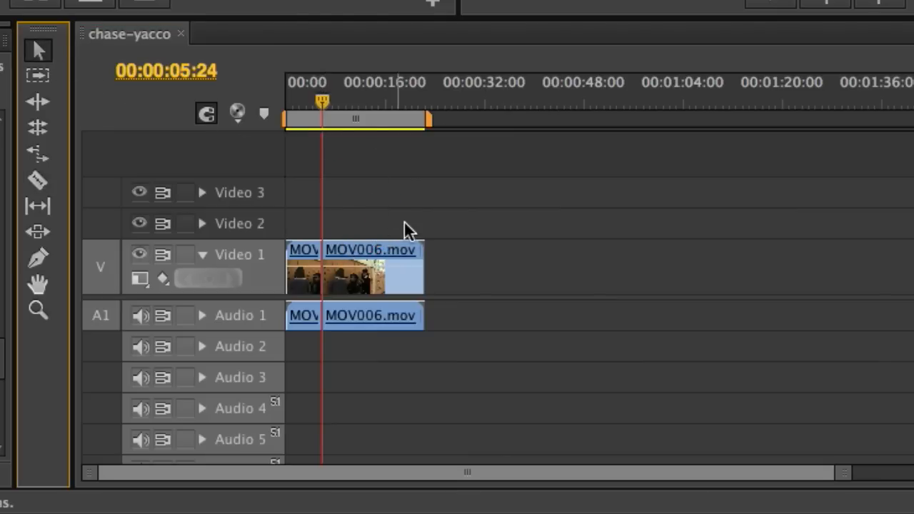
{"action": "left_click_drag", "start_coordinate": [371, 267], "coordinate": [596, 268]}
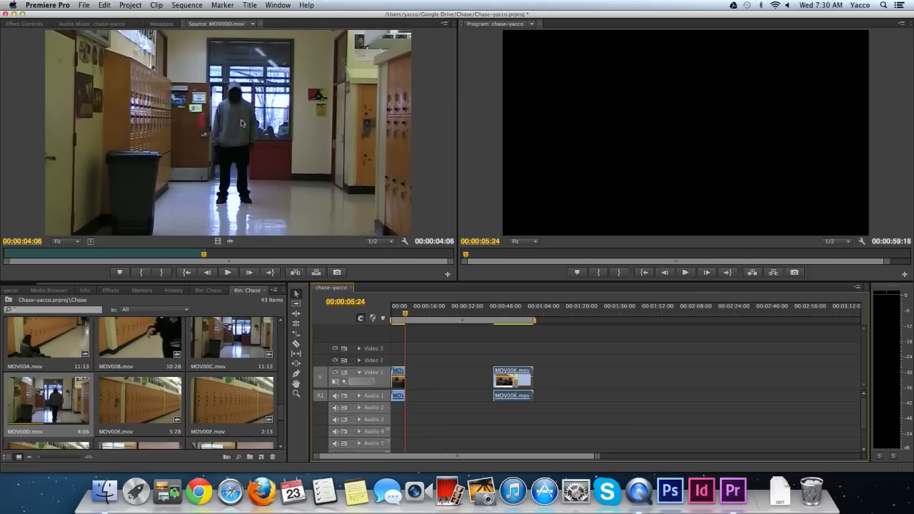
{"action": "mouse_move", "coordinate": [177, 133]}
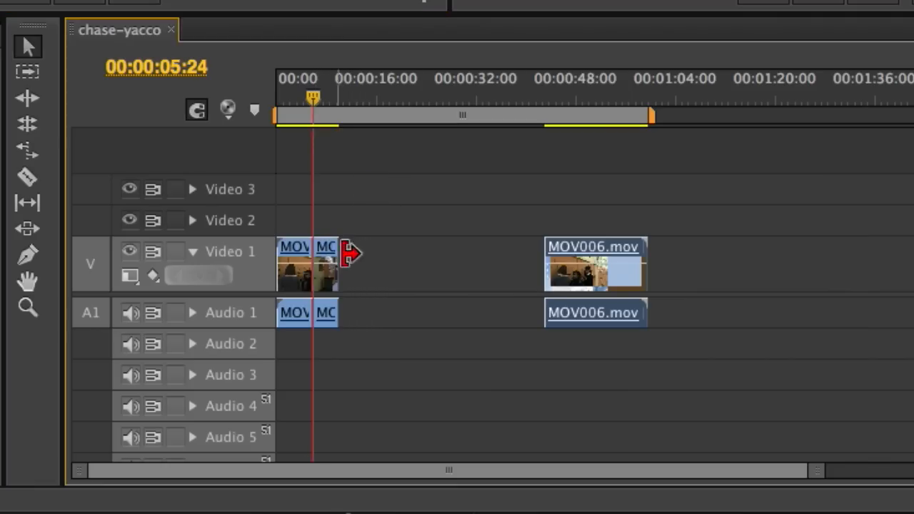
{"action": "mouse_move", "coordinate": [447, 67]}
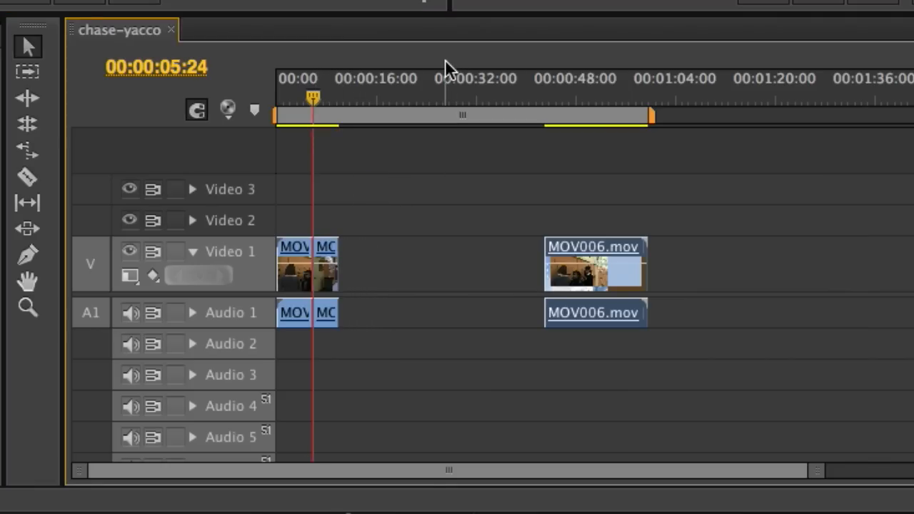
{"action": "mouse_move", "coordinate": [574, 256]}
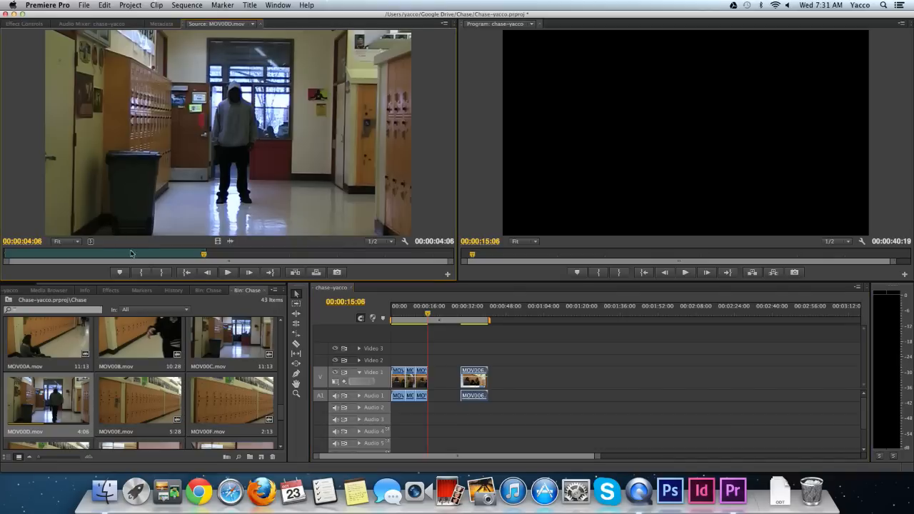
- Mark and preview a two-second MOV00D excerpt of the hooded figure walking forward
{"action": "left_click", "coordinate": [227, 272]}
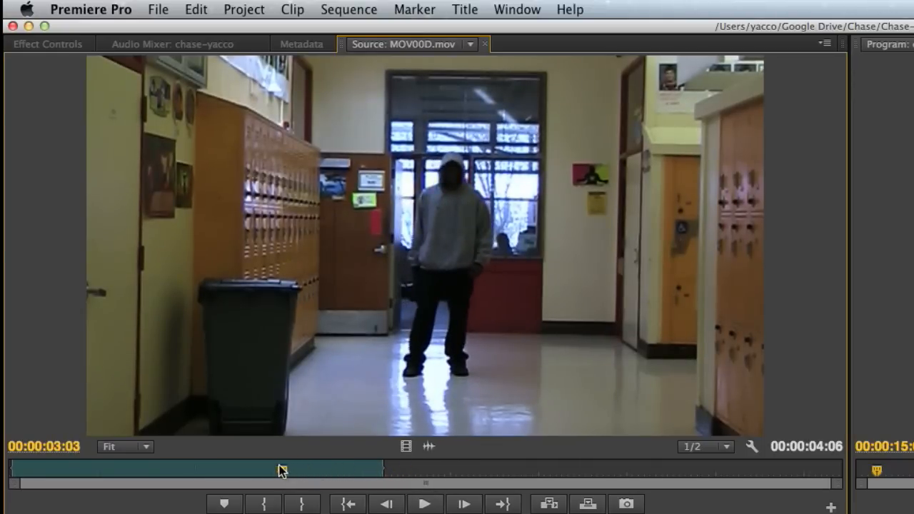
{"action": "left_click", "coordinate": [424, 503]}
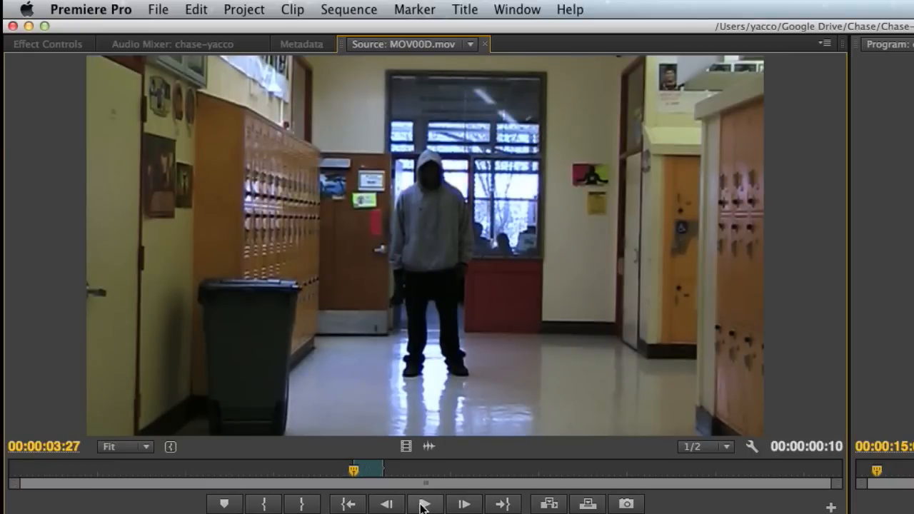
{"action": "left_click", "coordinate": [425, 503]}
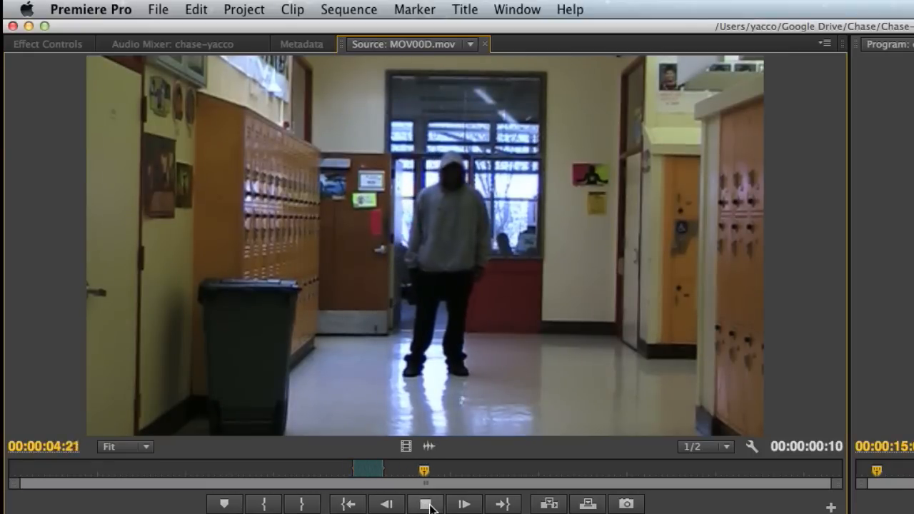
{"action": "left_click", "coordinate": [421, 504]}
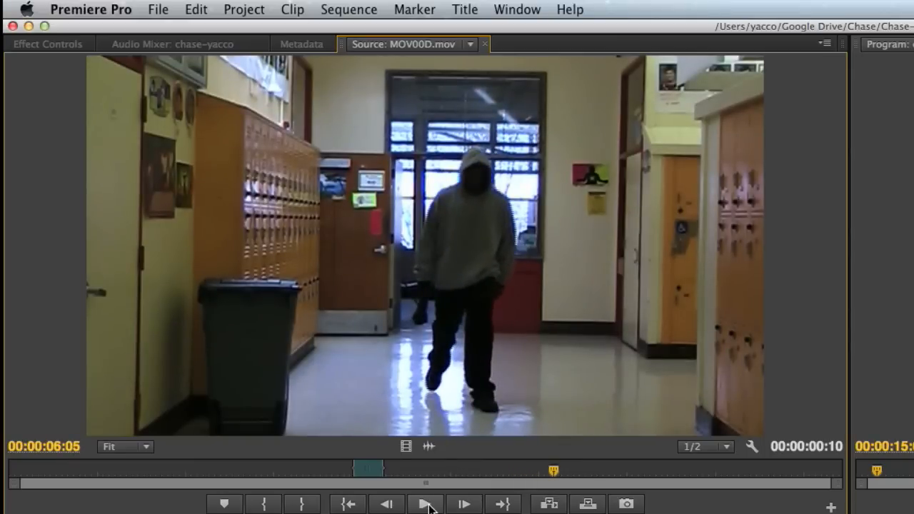
{"action": "left_click", "coordinate": [419, 505]}
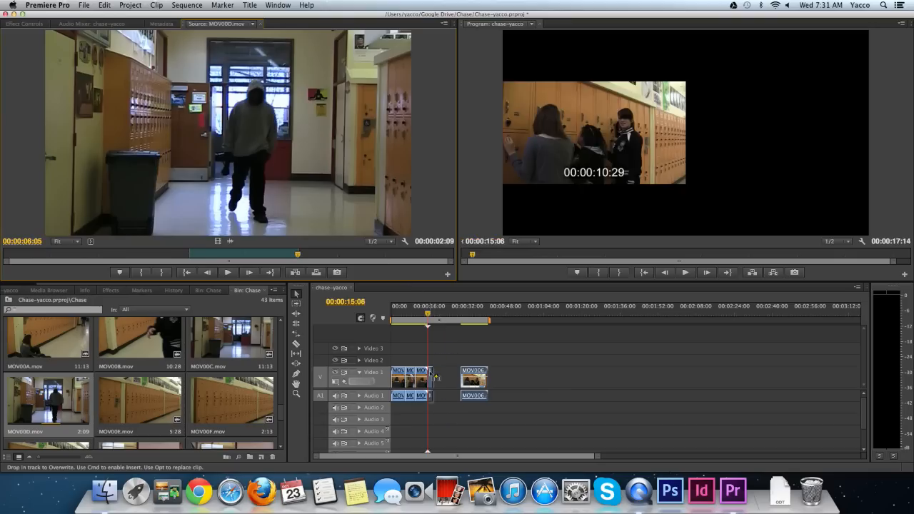
{"action": "left_click", "coordinate": [464, 324]}
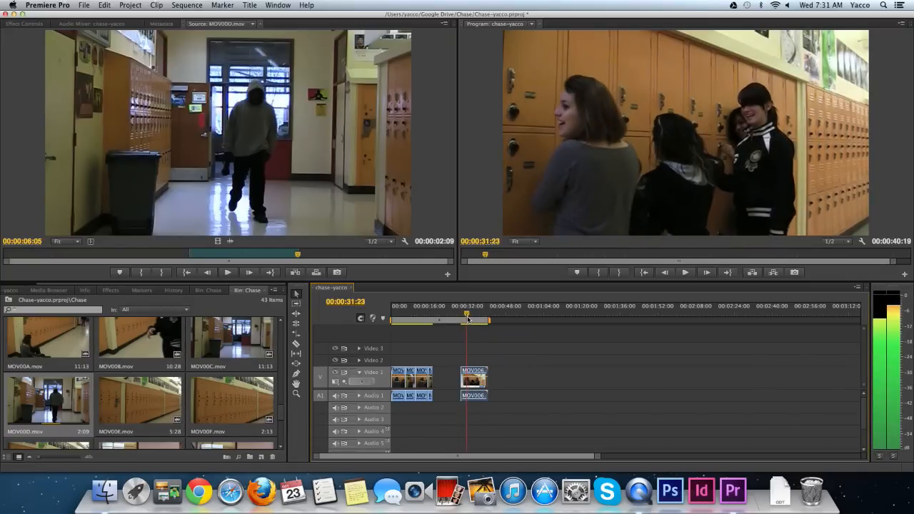
- Ripple delete the Video 1 gap and play back the 26-second sequence
{"action": "left_click", "coordinate": [471, 374]}
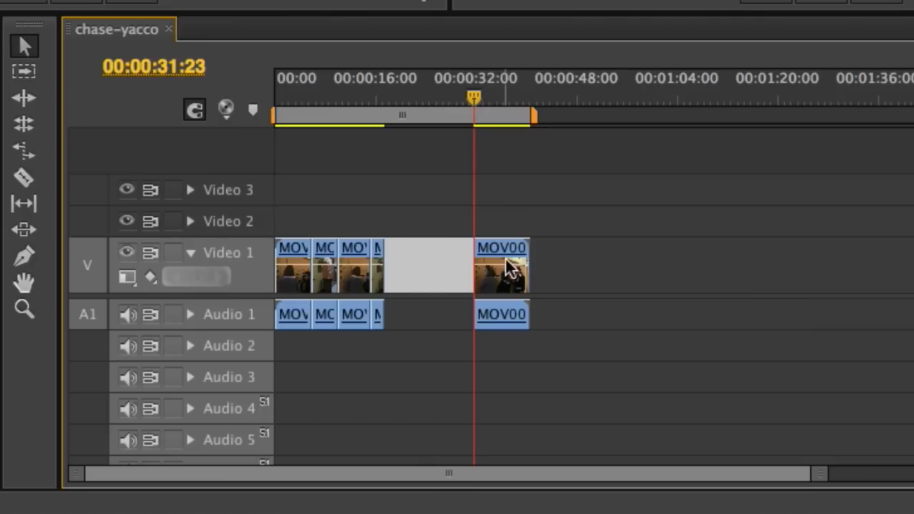
{"action": "mouse_move", "coordinate": [437, 268]}
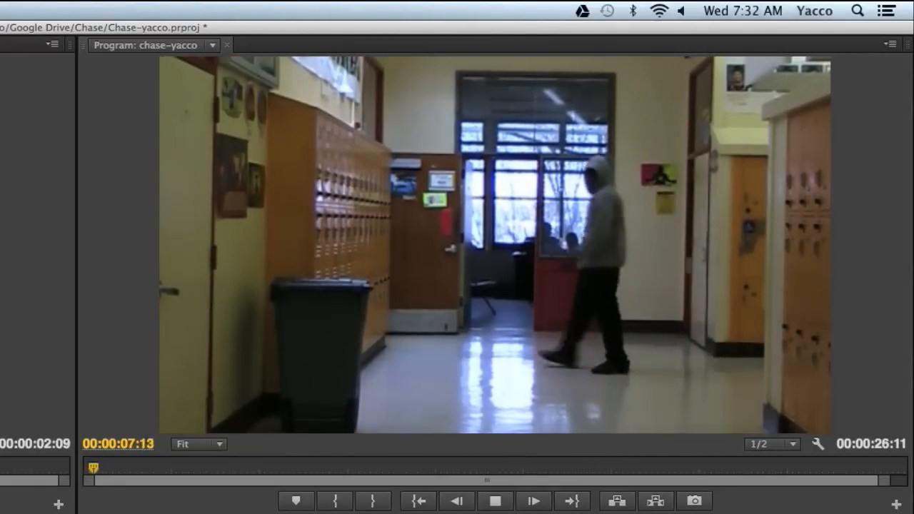
{"action": "left_click", "coordinate": [534, 500]}
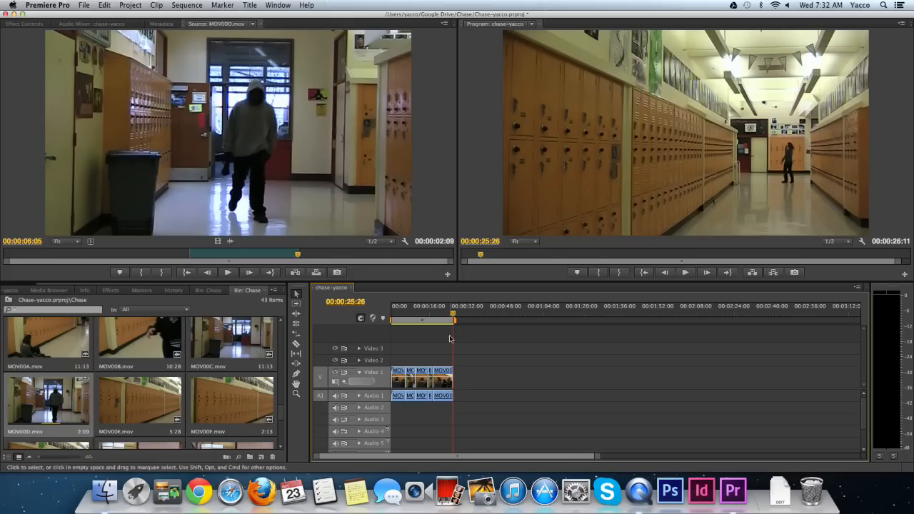
- Trim the opening MOV006 clip's head to 1:12 and remove the empty start space
{"action": "left_click", "coordinate": [396, 317]}
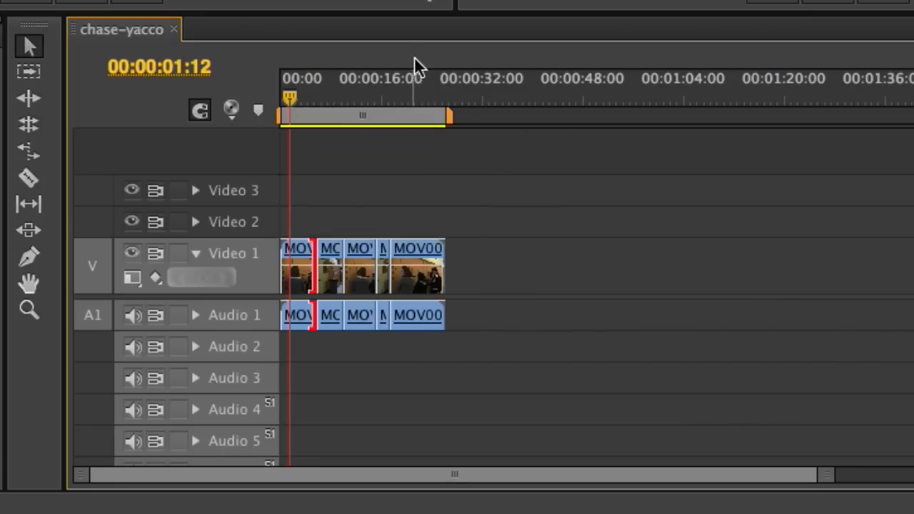
{"action": "mouse_move", "coordinate": [393, 63]}
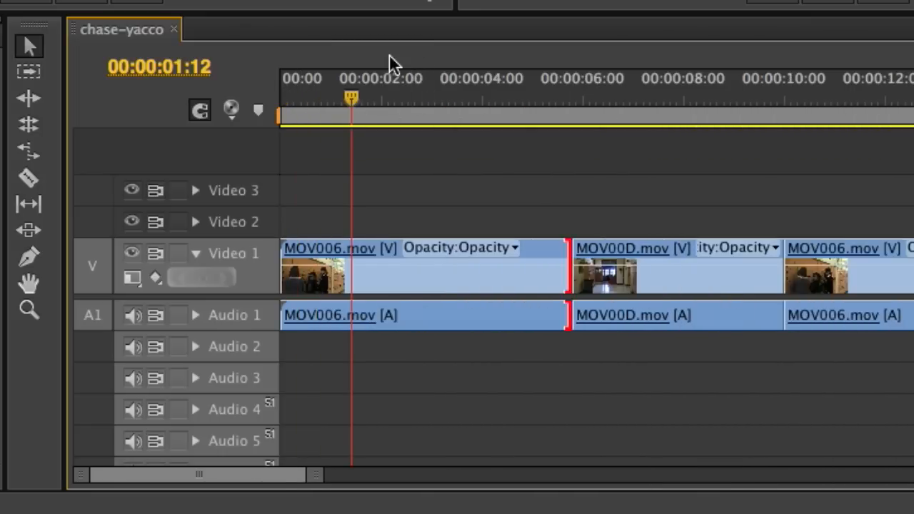
{"action": "mouse_move", "coordinate": [312, 198]}
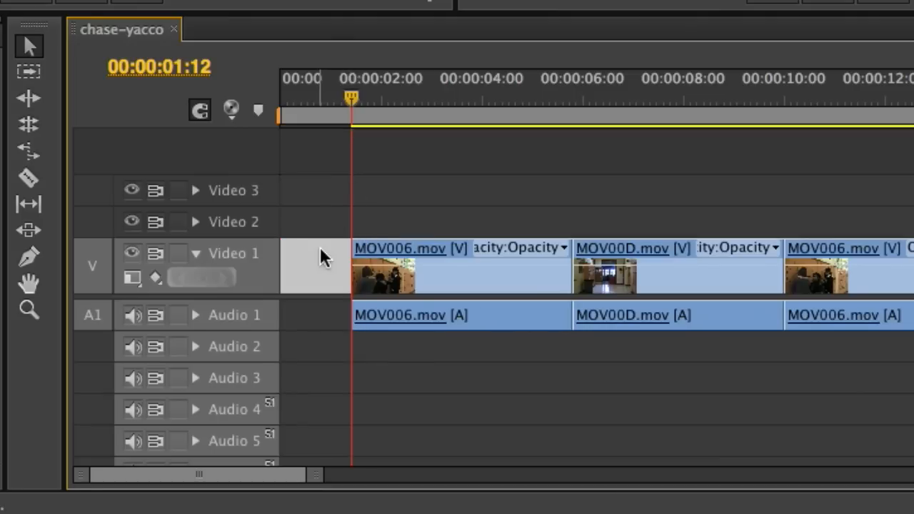
{"action": "key", "text": "Home"}
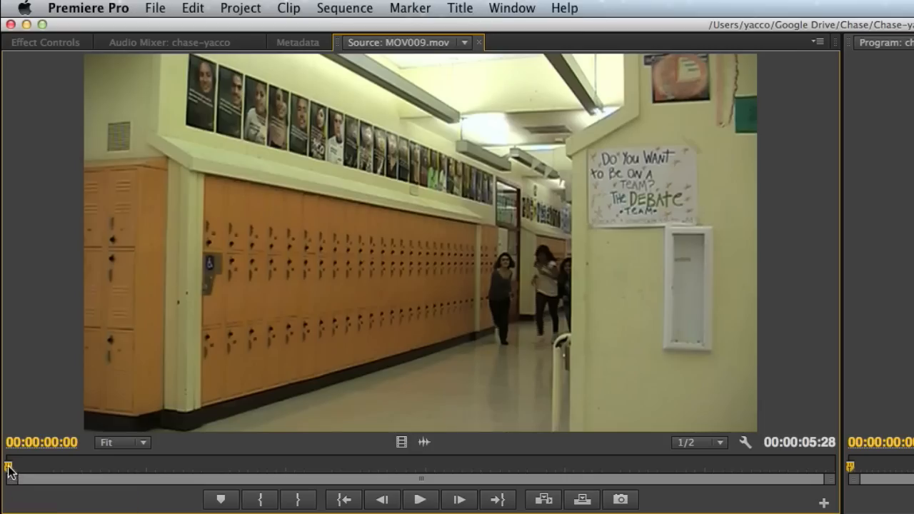
- Scrub MOV009's running girls, then trim the final locker clip so the sequence runs 22.5 seconds
{"action": "left_click_drag", "start_coordinate": [9, 465], "coordinate": [120, 469]}
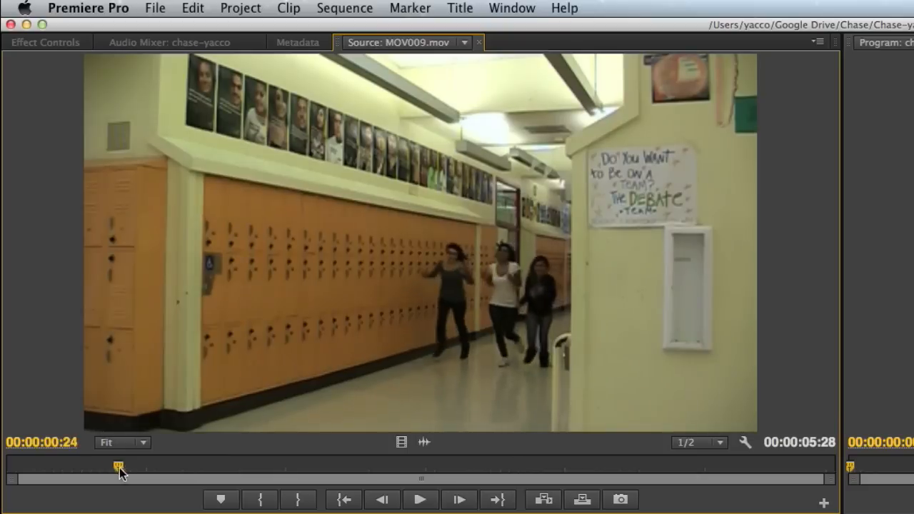
{"action": "left_click_drag", "start_coordinate": [119, 469], "coordinate": [230, 469]}
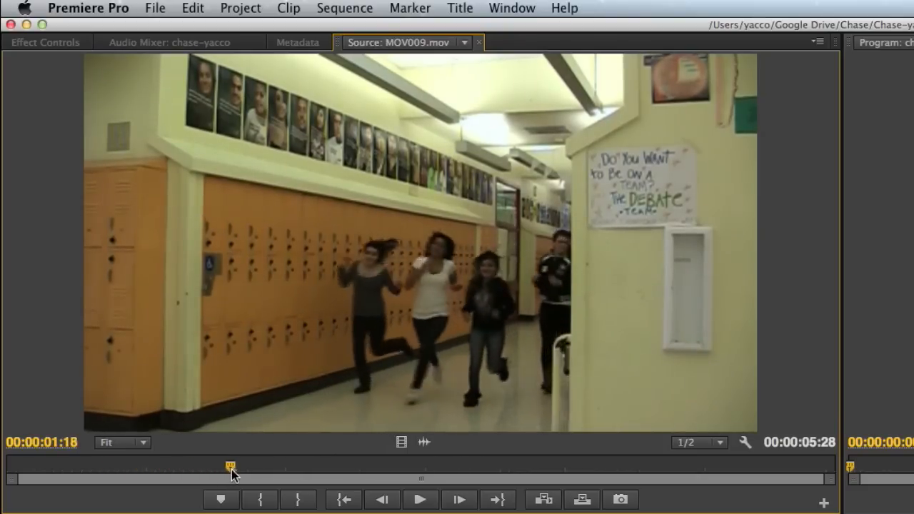
{"action": "left_click_drag", "start_coordinate": [231, 475], "coordinate": [281, 475]}
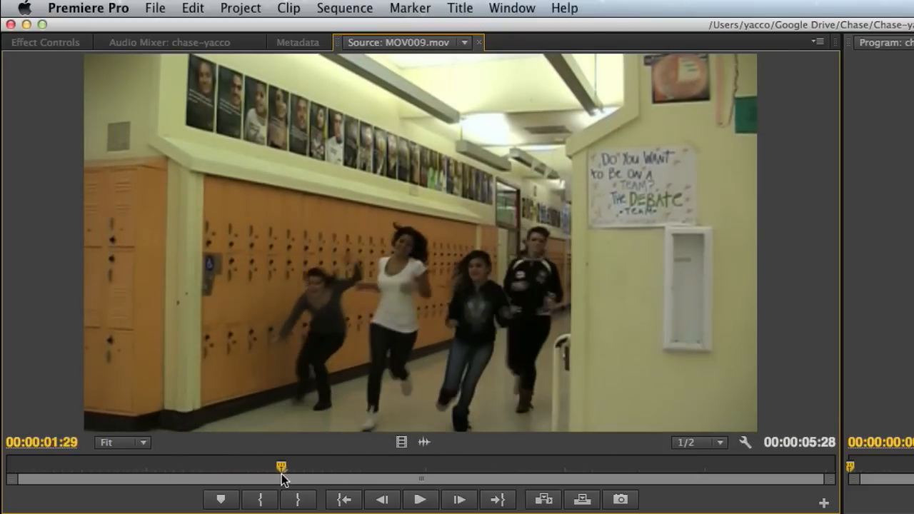
{"action": "left_click_drag", "start_coordinate": [280, 467], "coordinate": [296, 468]}
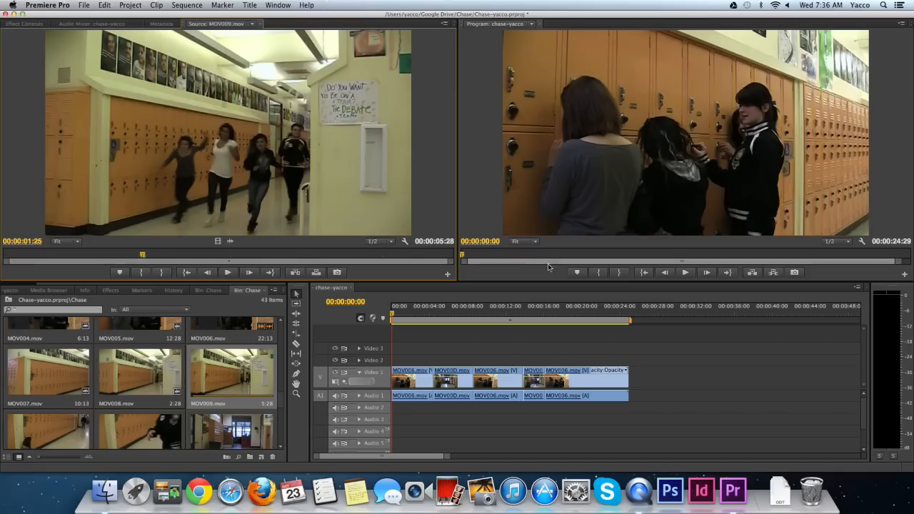
{"action": "left_click", "coordinate": [572, 322]}
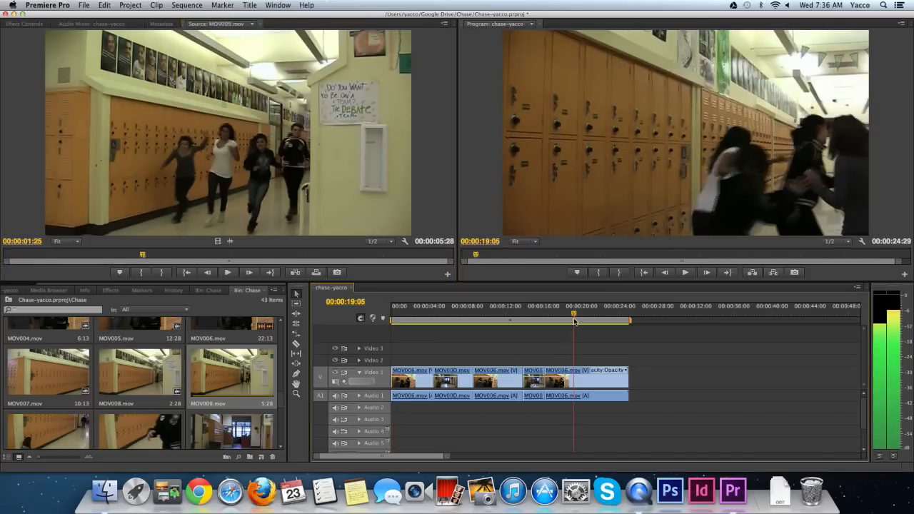
{"action": "left_click_drag", "start_coordinate": [574, 314], "coordinate": [612, 314]}
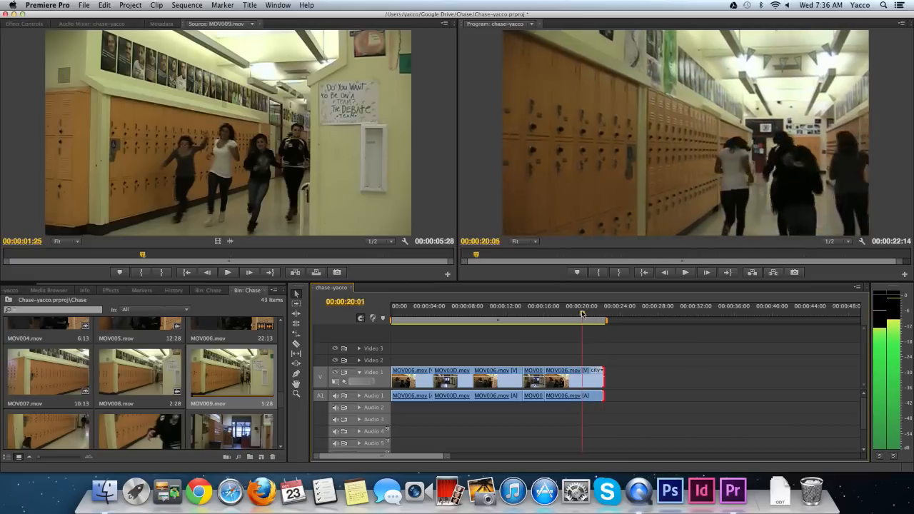
- Mark MOV009 from 1:22 to 3:12 and append it to the end of Video 1
{"action": "left_click", "coordinate": [604, 314]}
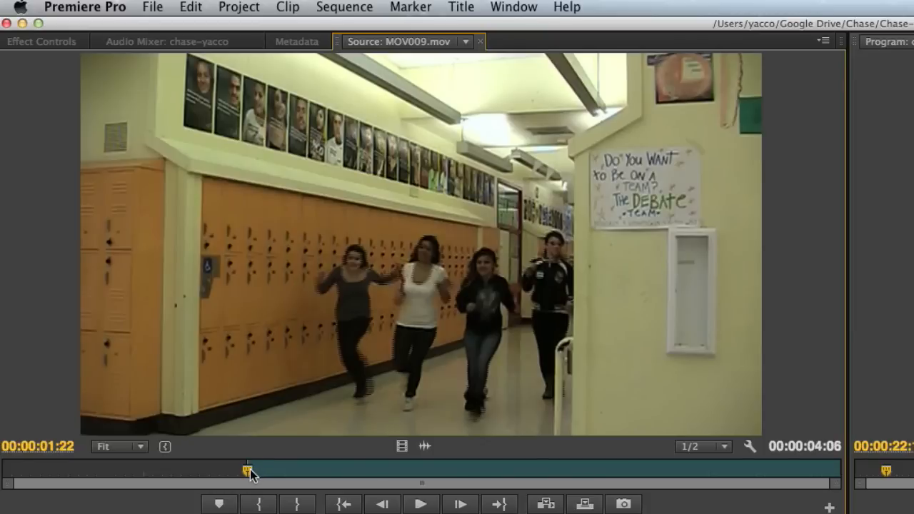
{"action": "left_click_drag", "start_coordinate": [250, 470], "coordinate": [407, 470]}
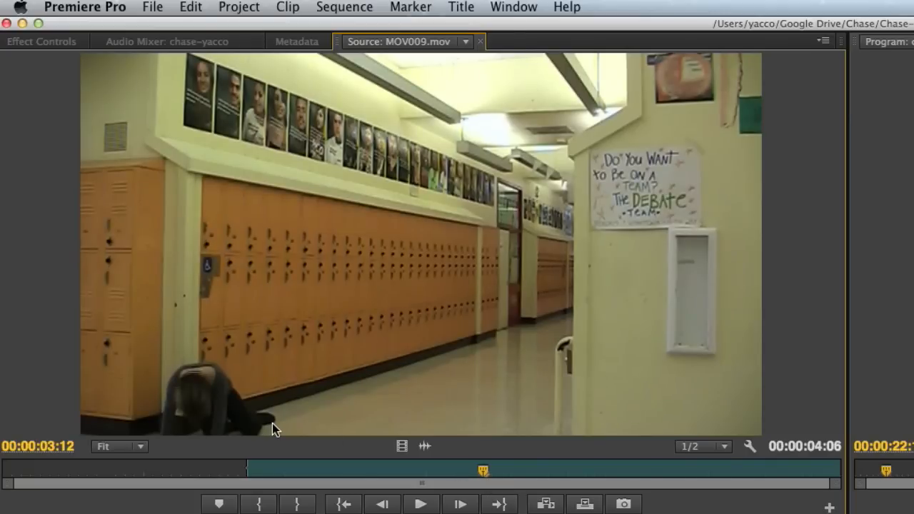
{"action": "mouse_move", "coordinate": [538, 465]}
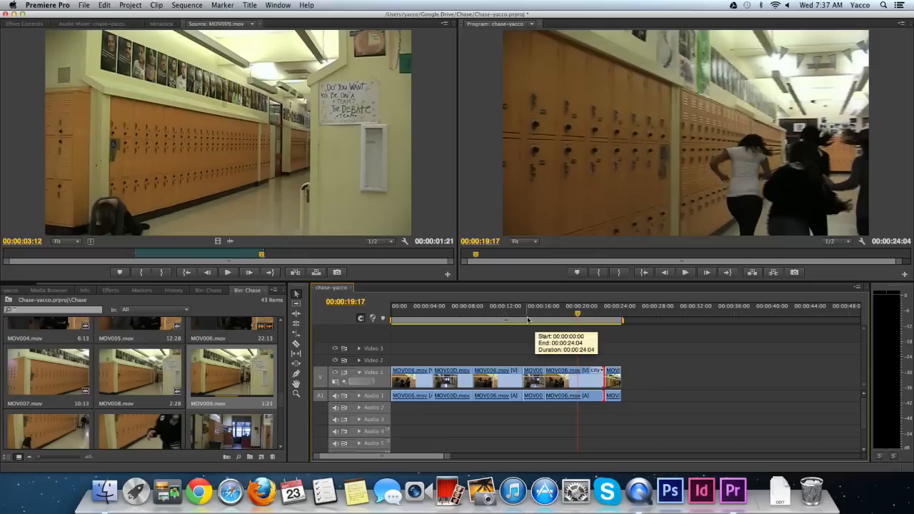
{"action": "left_click", "coordinate": [684, 272]}
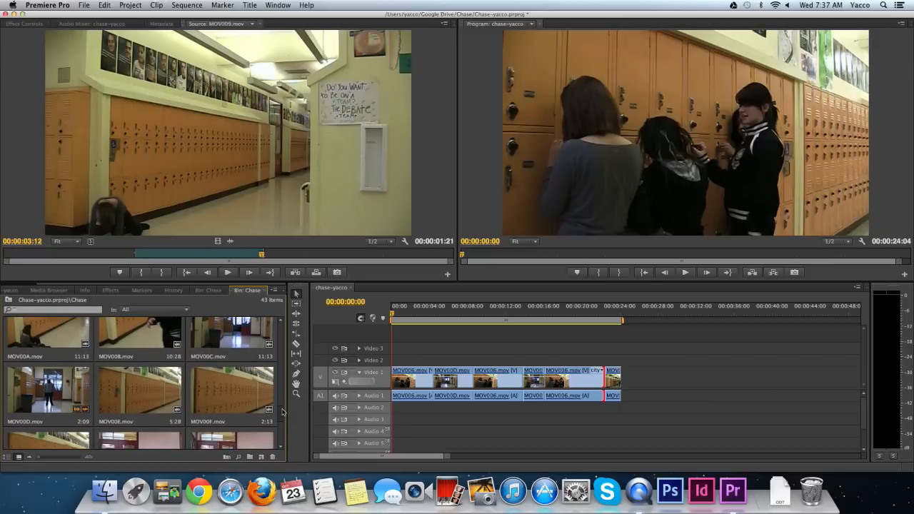
- Mark a four-second MOV010 range of the hooded figure reaching the fallen girl
{"action": "scroll", "scroll_direction": "down", "scroll_amount": 3}
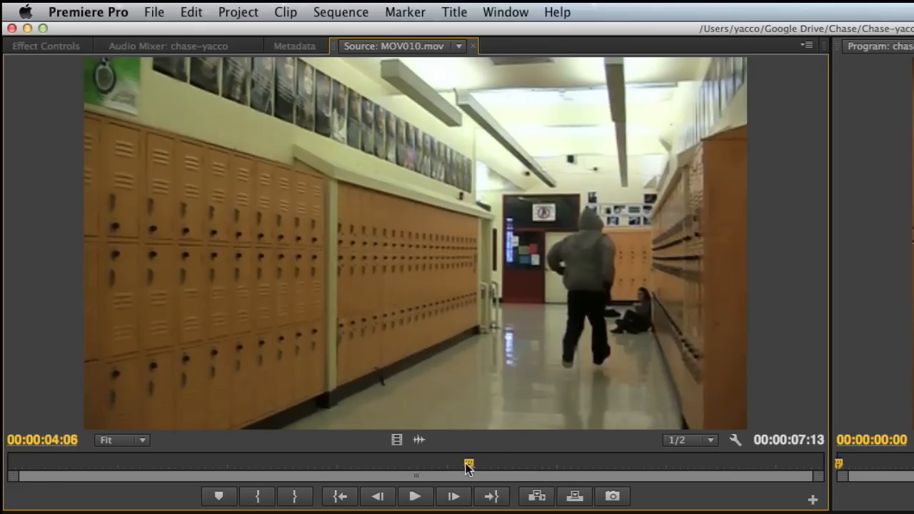
{"action": "left_click_drag", "start_coordinate": [467, 464], "coordinate": [275, 464]}
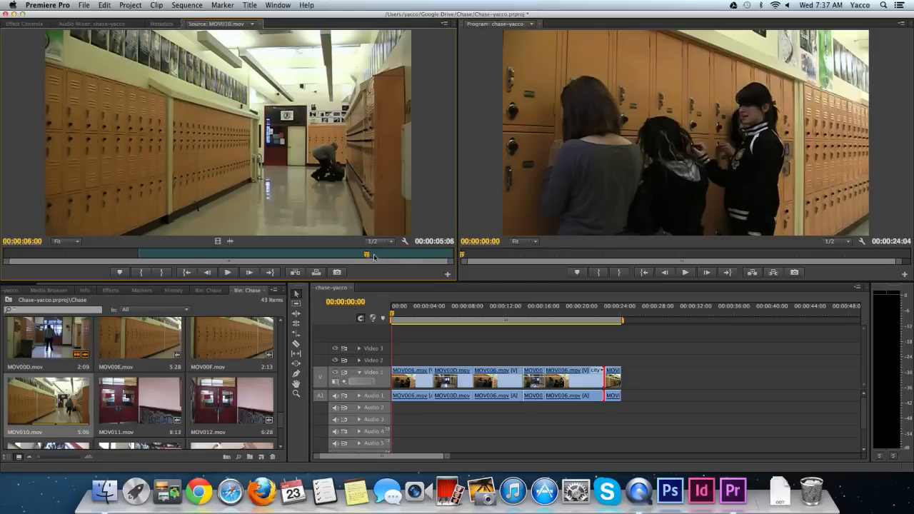
{"action": "mouse_move", "coordinate": [337, 272]}
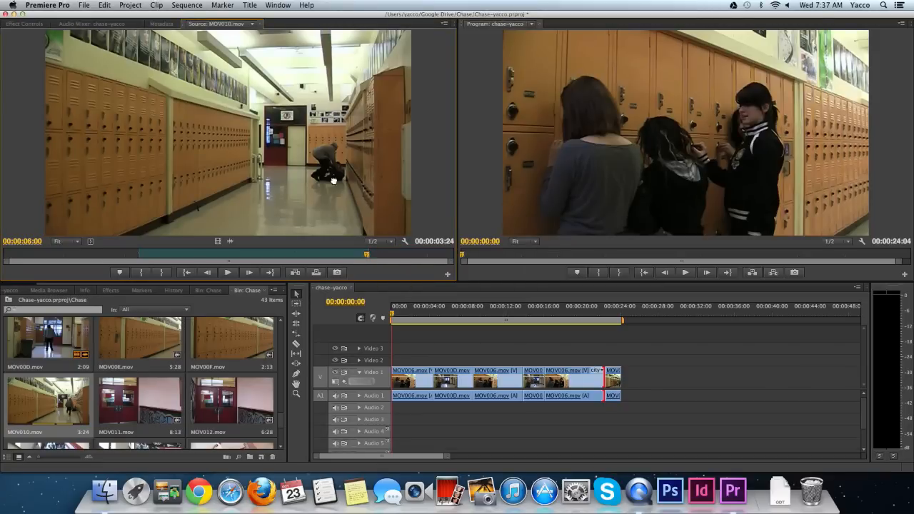
{"action": "left_click_drag", "start_coordinate": [47, 336], "coordinate": [639, 378]}
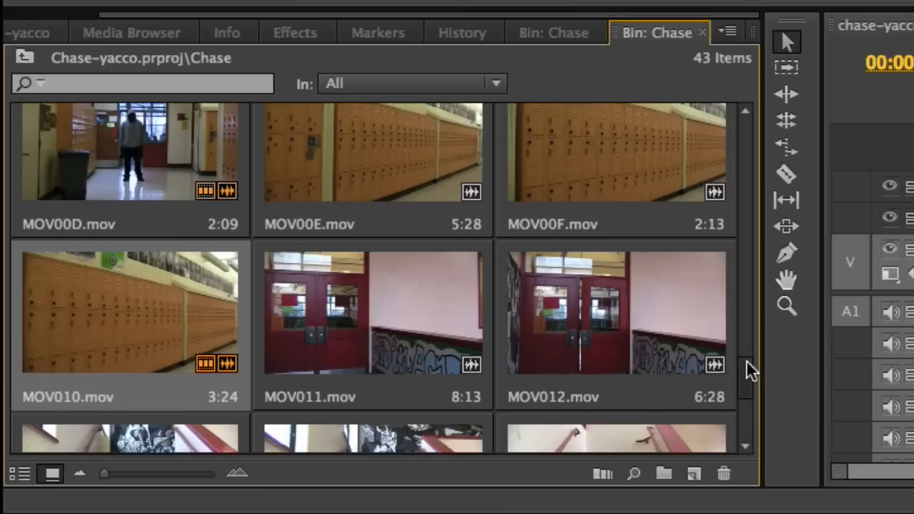
- Append a four-second MOV00A range and trim the end of the MOV010 hallway shot before it
{"action": "scroll", "scroll_direction": "down", "scroll_amount": 3}
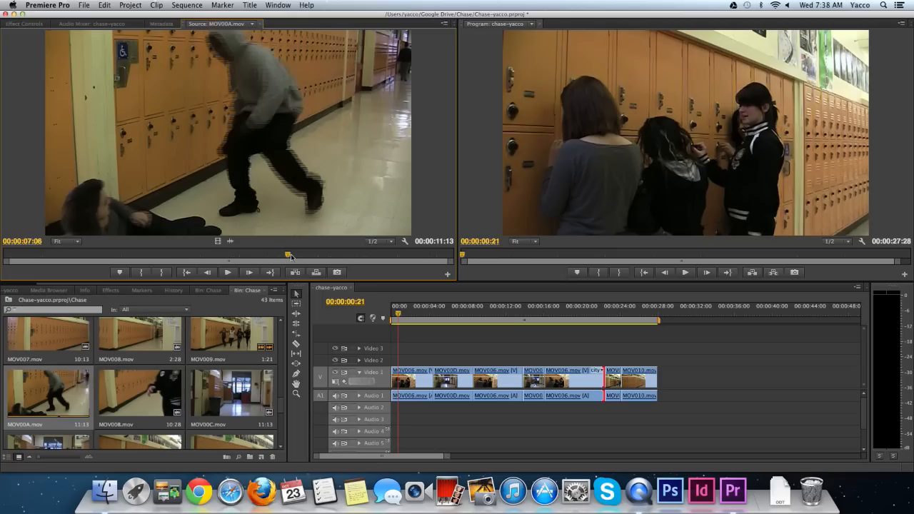
{"action": "left_click_drag", "start_coordinate": [291, 256], "coordinate": [214, 256]}
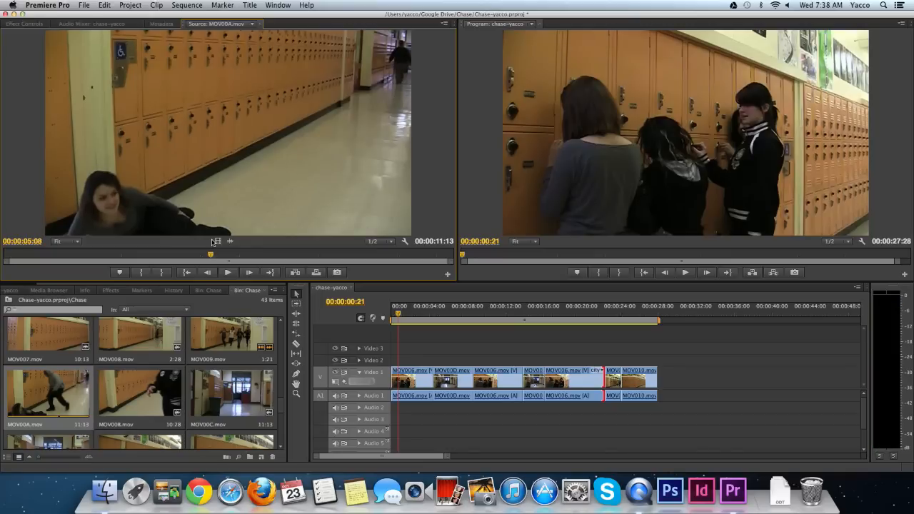
{"action": "mouse_move", "coordinate": [216, 255]}
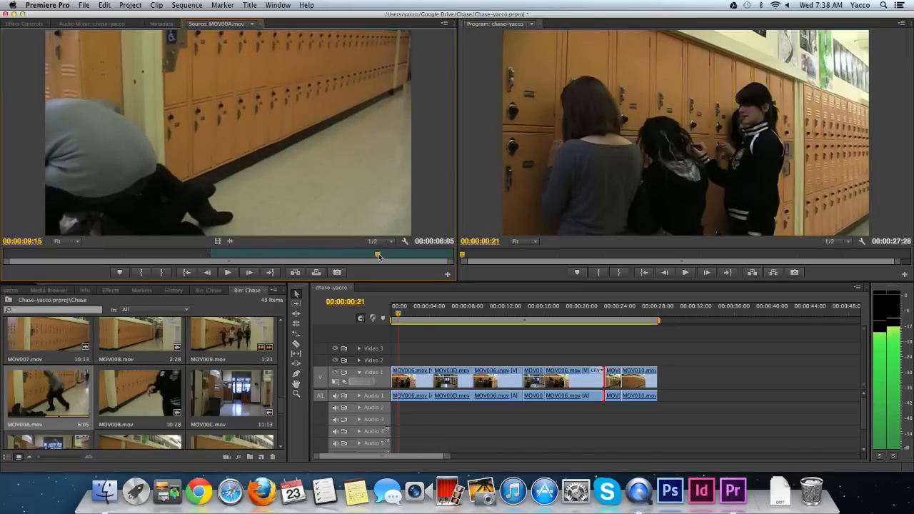
{"action": "left_click_drag", "start_coordinate": [379, 253], "coordinate": [377, 253]}
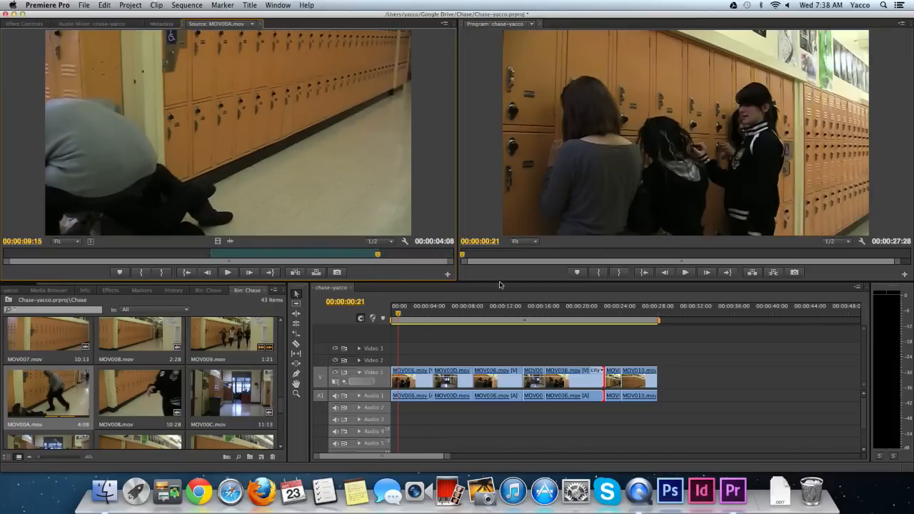
{"action": "mouse_move", "coordinate": [438, 268]}
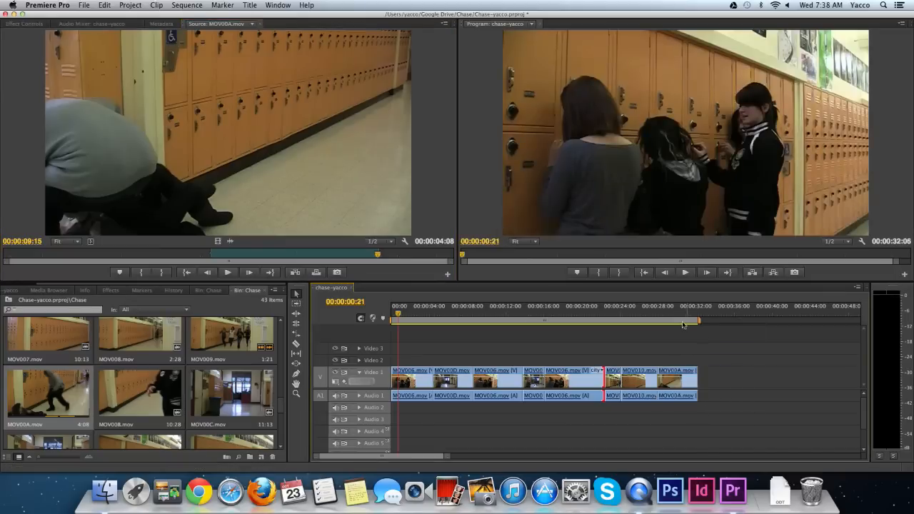
{"action": "left_click", "coordinate": [684, 272]}
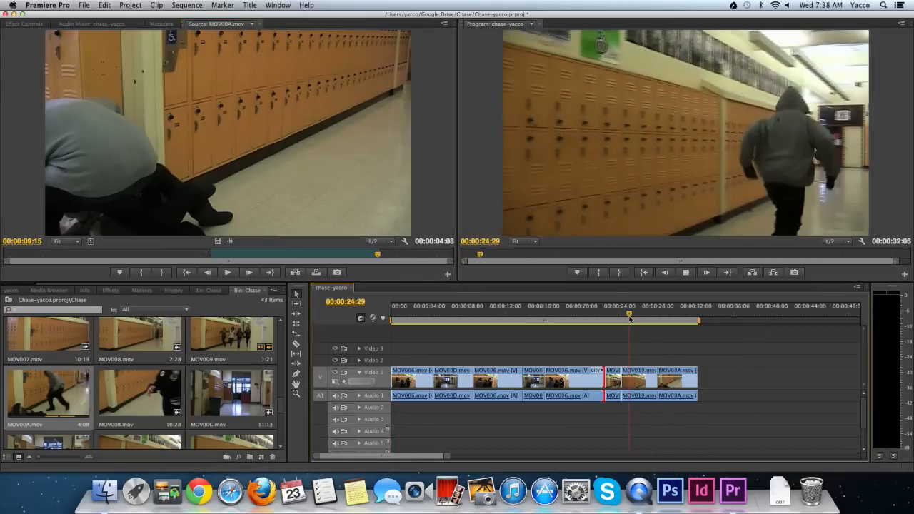
{"action": "left_click_drag", "start_coordinate": [628, 314], "coordinate": [646, 314]}
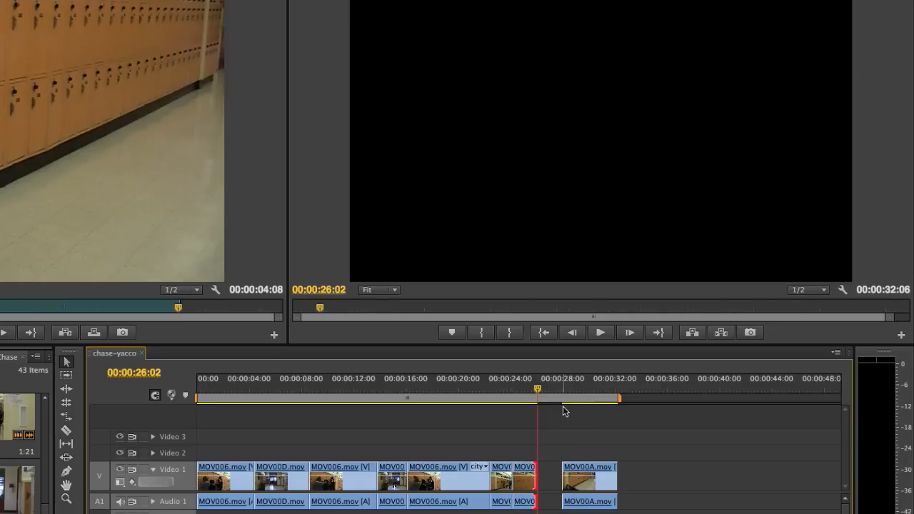
- Select the empty gap in Video 1 before the hooded-figure attack shot
{"action": "left_click", "coordinate": [580, 400]}
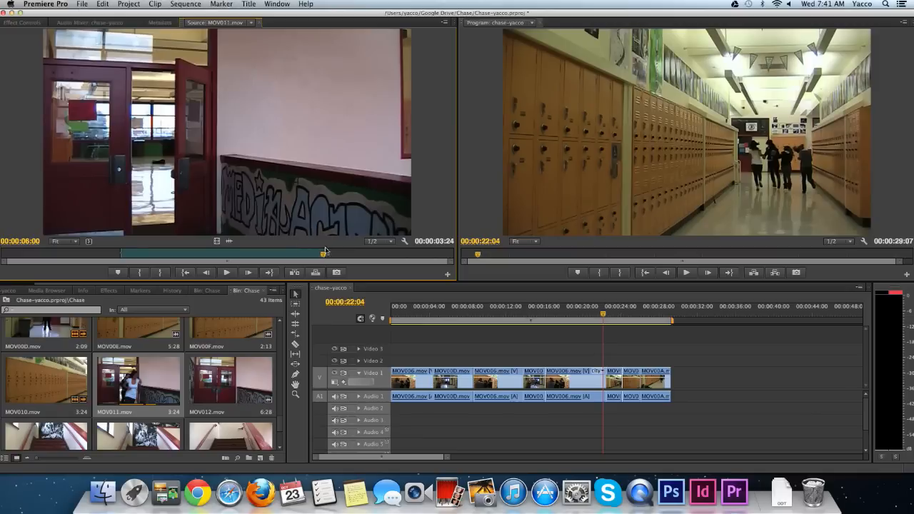
{"action": "mouse_move", "coordinate": [185, 213]}
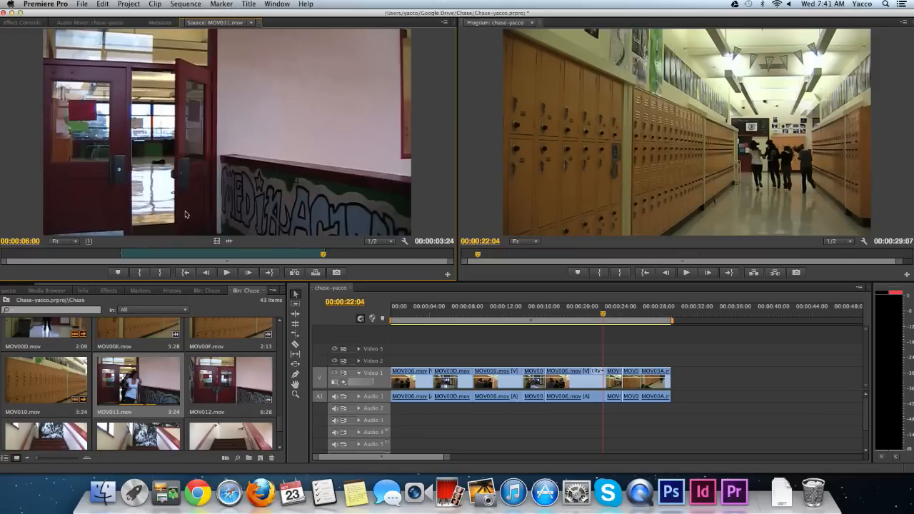
- Append the MOV011 red-doors excerpt to the sequence end and load the MOV014 stairway clip
{"action": "left_click_drag", "start_coordinate": [138, 382], "coordinate": [696, 382]}
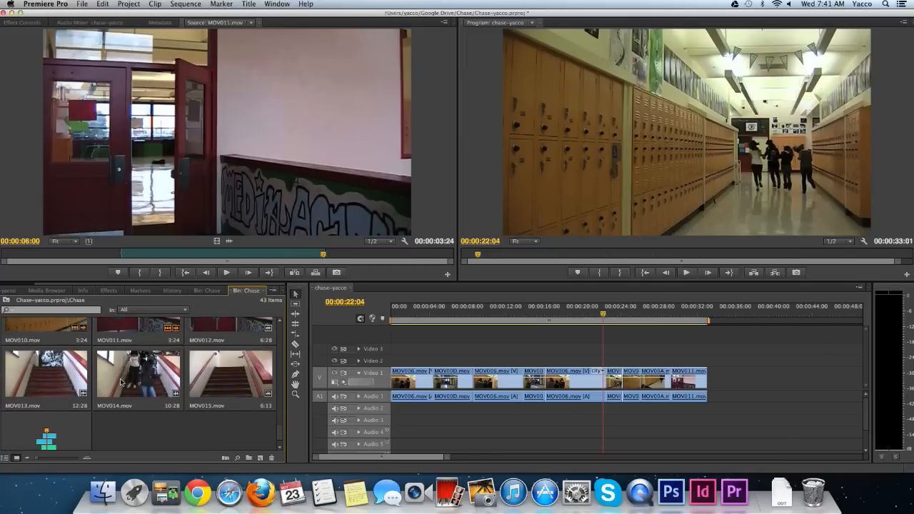
{"action": "double_click", "coordinate": [138, 375]}
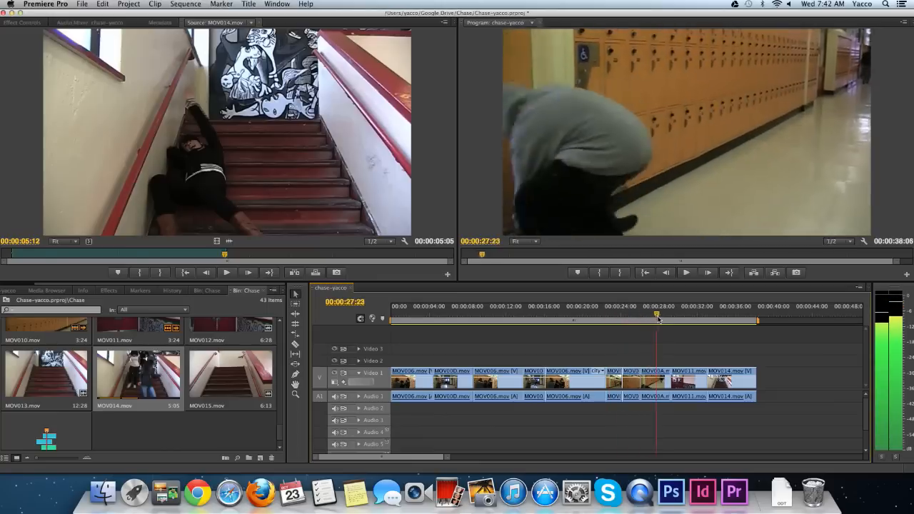
- Select the MOV011 doorway clip in the timeline to move it before MOV00A
{"action": "left_click", "coordinate": [700, 317]}
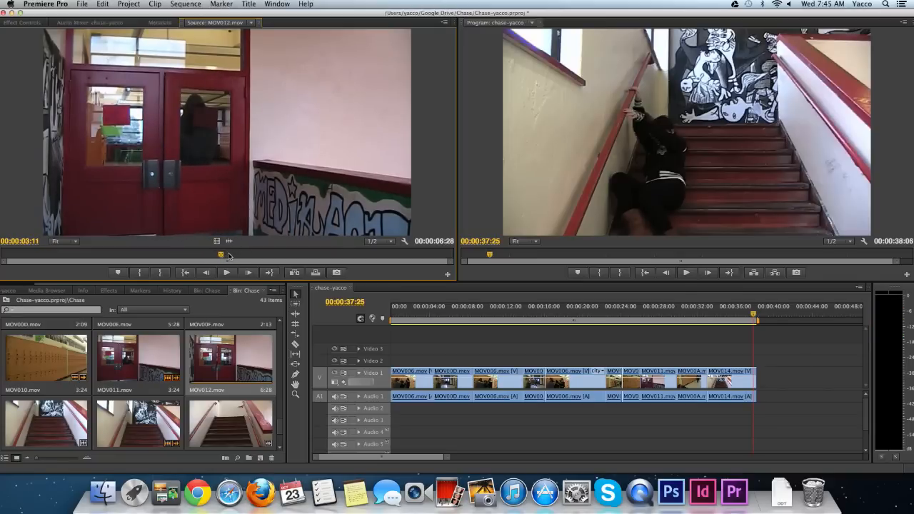
- Mark MOV012 around the hooded figure's entrance and append it after MOV014
{"action": "left_click_drag", "start_coordinate": [230, 255], "coordinate": [222, 254]}
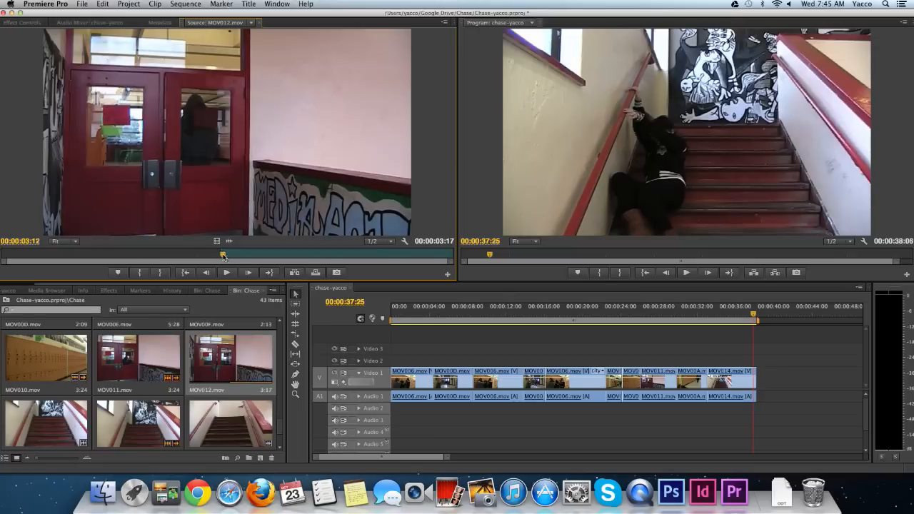
{"action": "left_click_drag", "start_coordinate": [223, 255], "coordinate": [337, 255]}
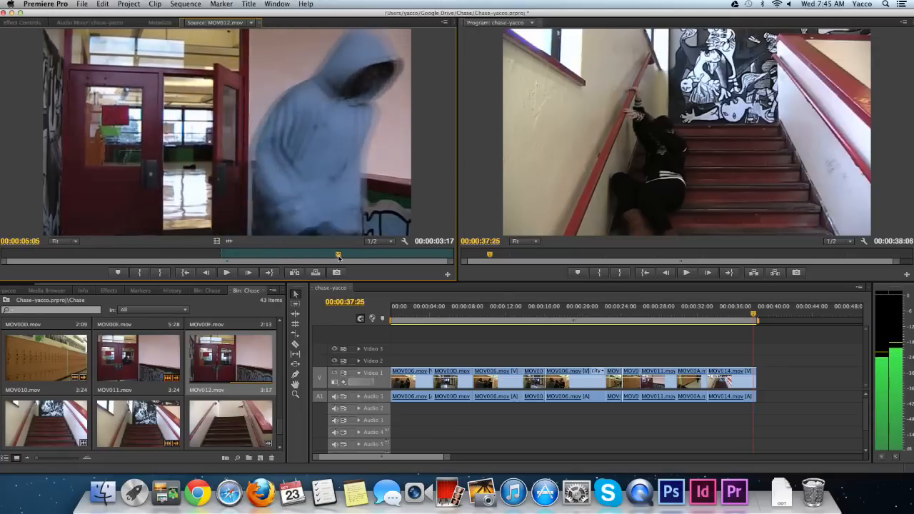
{"action": "left_click_drag", "start_coordinate": [338, 255], "coordinate": [361, 255]}
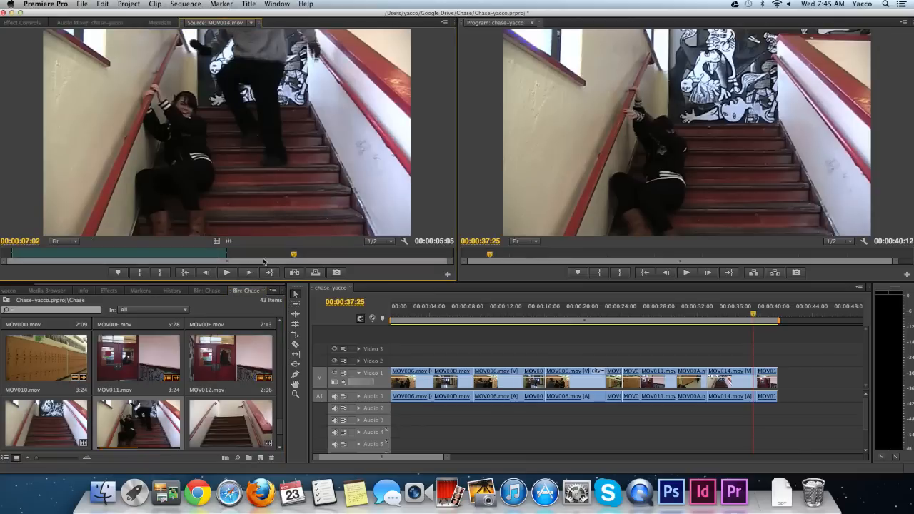
- Mark the MOV014 range where the hooded figure grabs the girl on the stairs
{"action": "left_click_drag", "start_coordinate": [293, 253], "coordinate": [169, 253]}
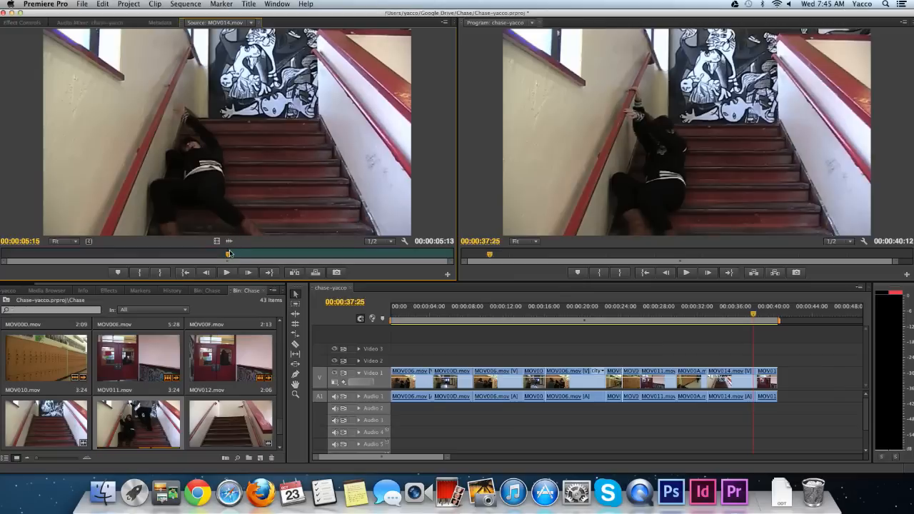
{"action": "left_click_drag", "start_coordinate": [231, 252], "coordinate": [330, 253]}
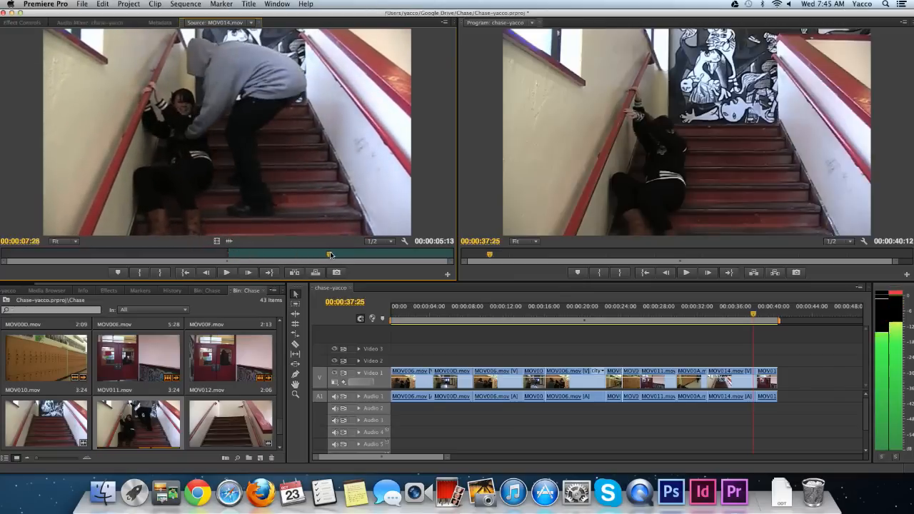
{"action": "left_click_drag", "start_coordinate": [329, 254], "coordinate": [397, 254]}
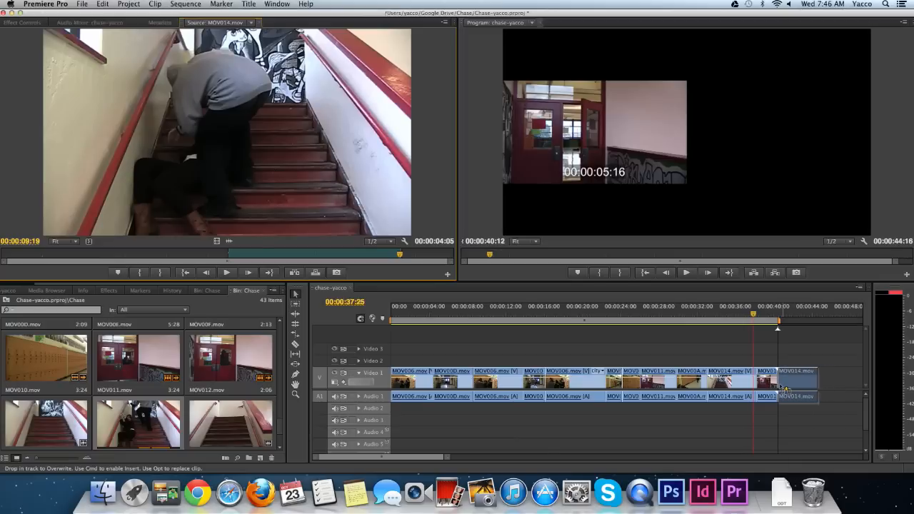
- Play back the sequence from mid-chase through to its stairway ending
{"action": "left_click", "coordinate": [732, 313]}
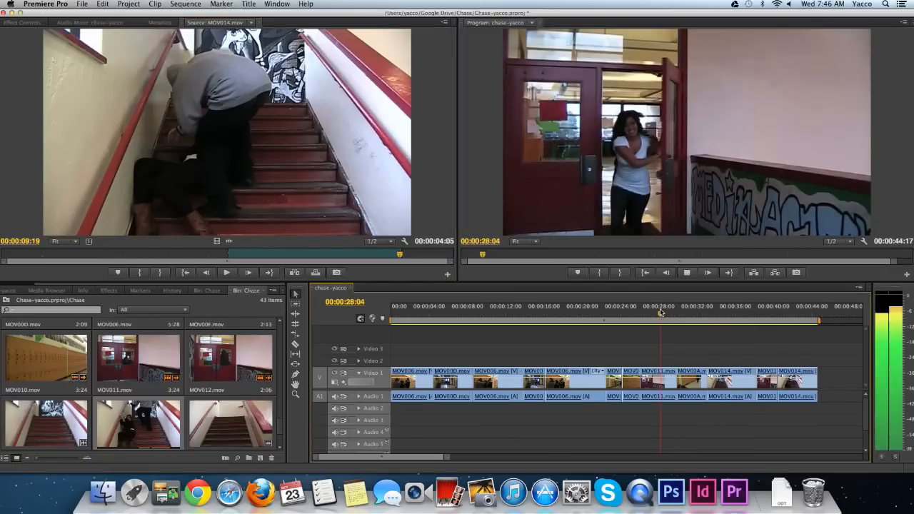
{"action": "left_click", "coordinate": [678, 313]}
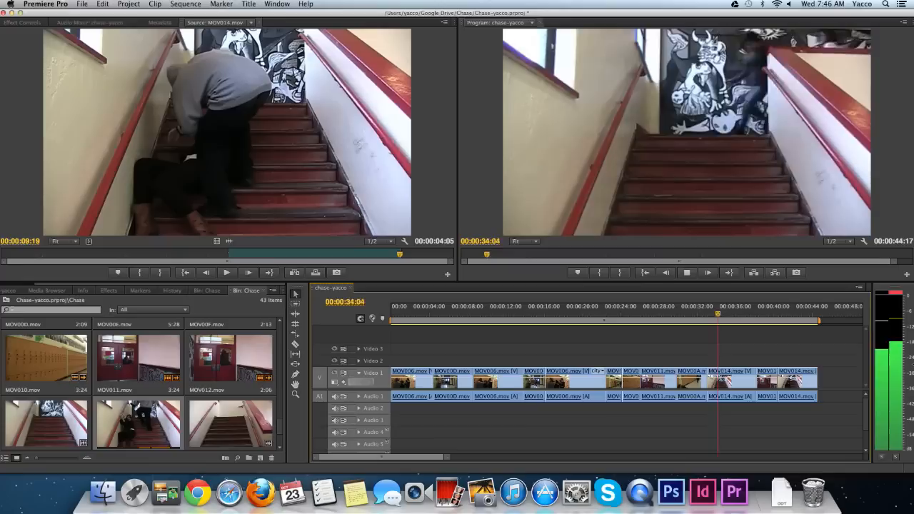
{"action": "left_click", "coordinate": [717, 314]}
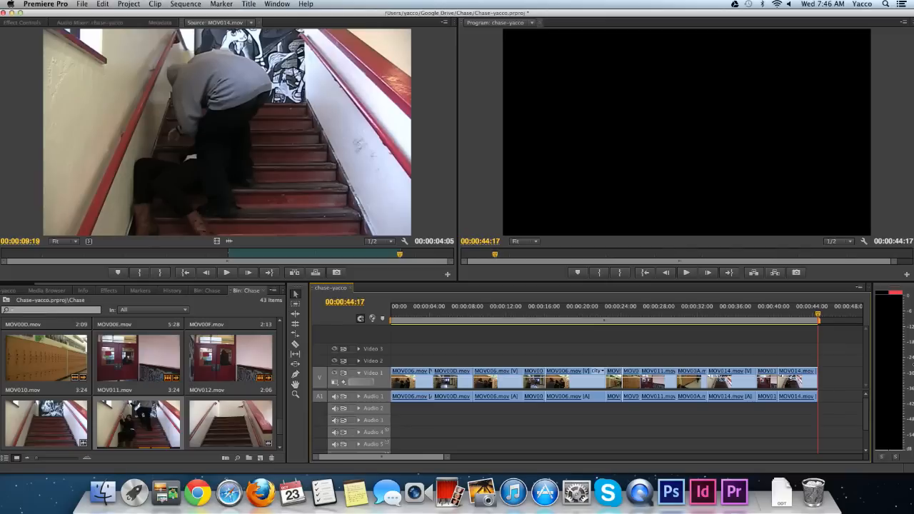
{"action": "mouse_move", "coordinate": [190, 166]}
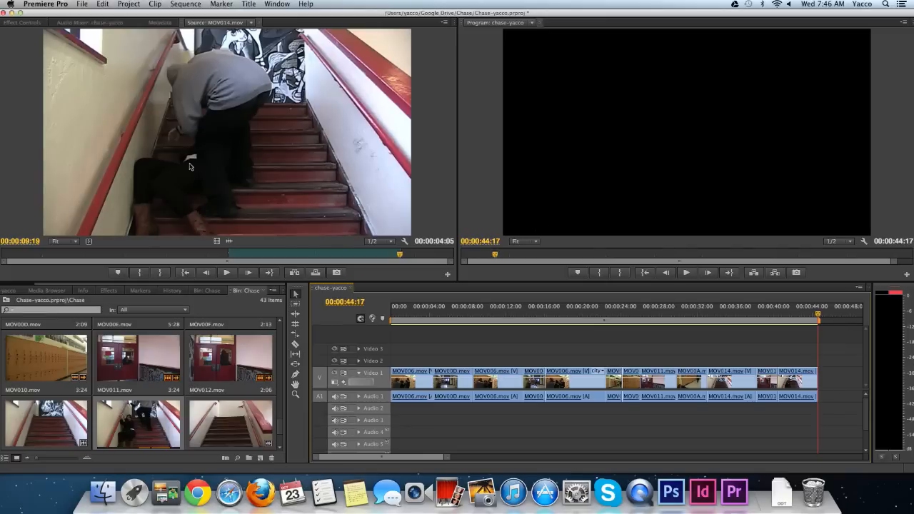